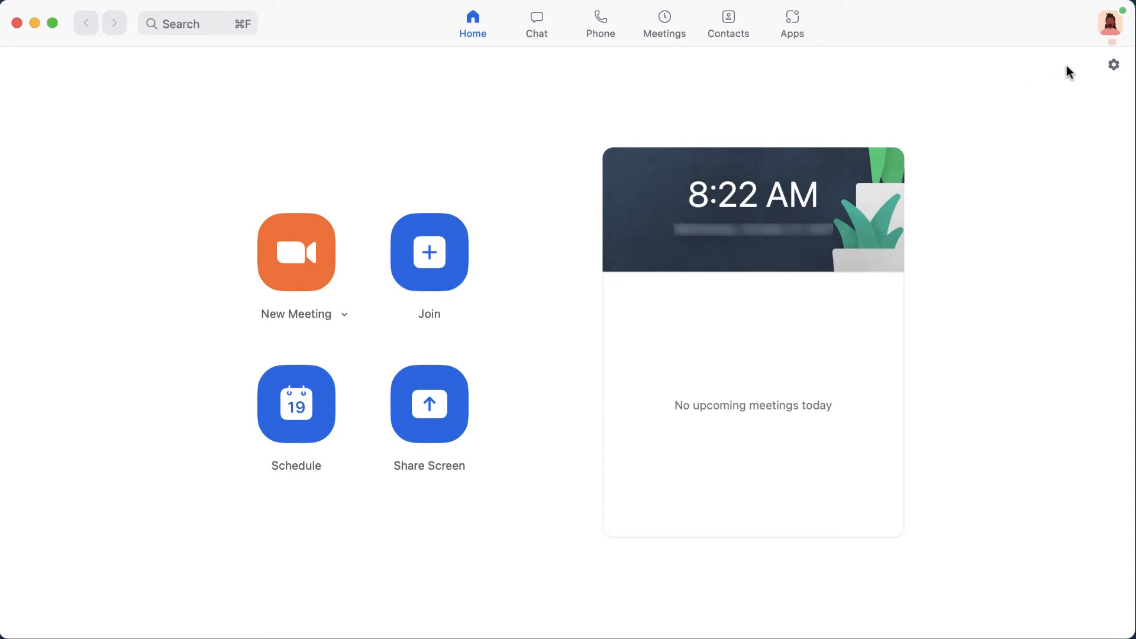
Step: Open Zoom Settings from the profile picture menu
click(1109, 22)
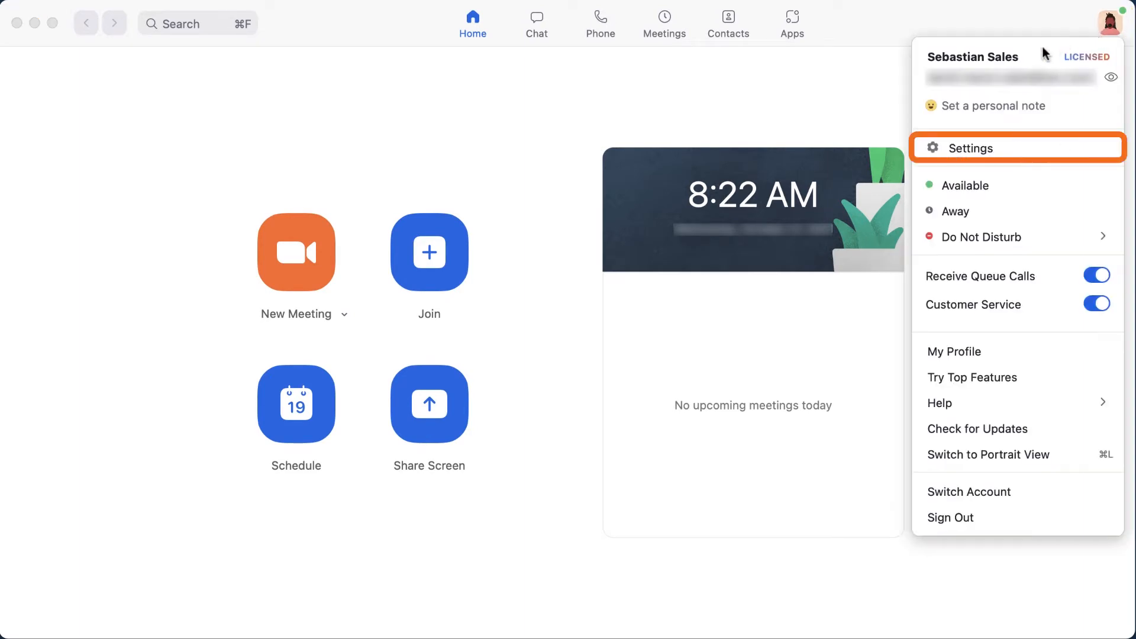
click(971, 148)
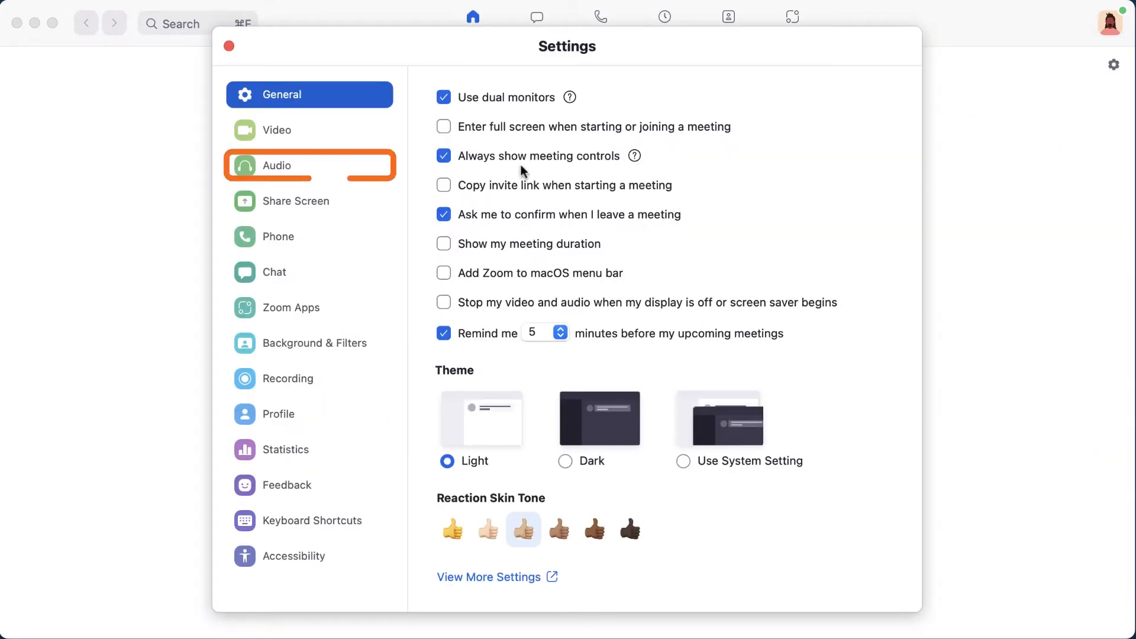
Step: Set the Audio speaker to Bose Headset and run a speaker test
click(309, 165)
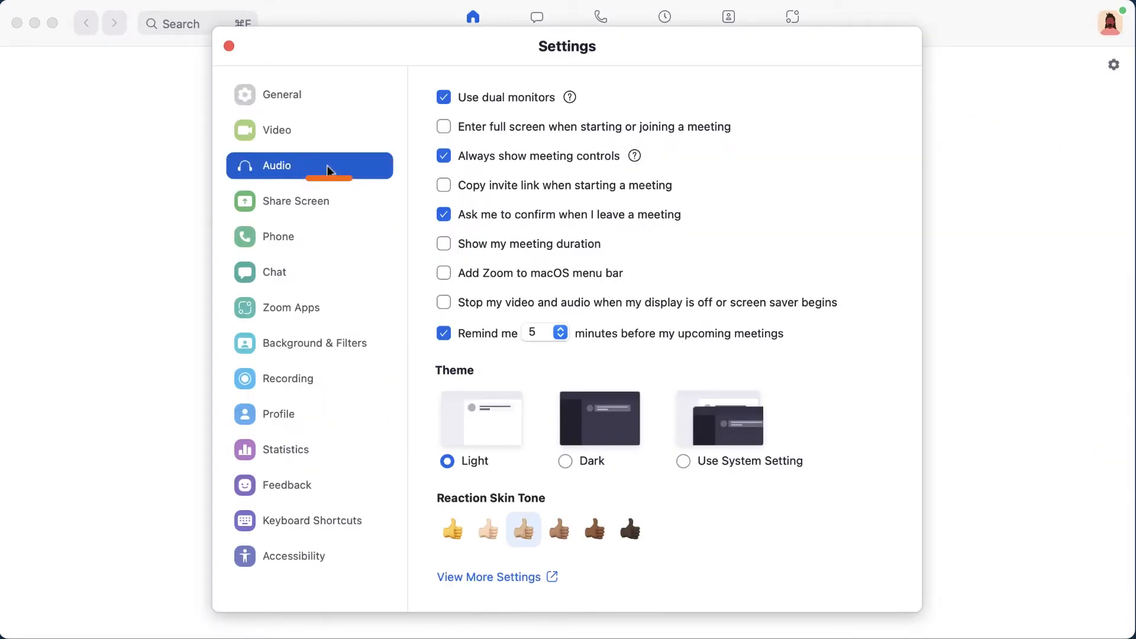
click(309, 165)
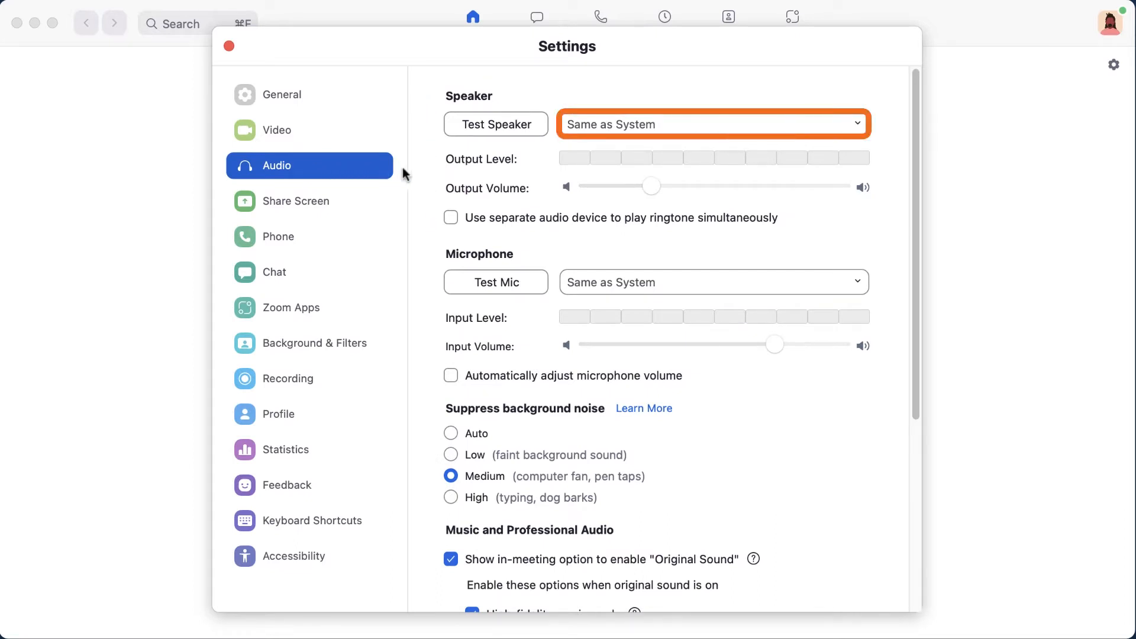
click(712, 124)
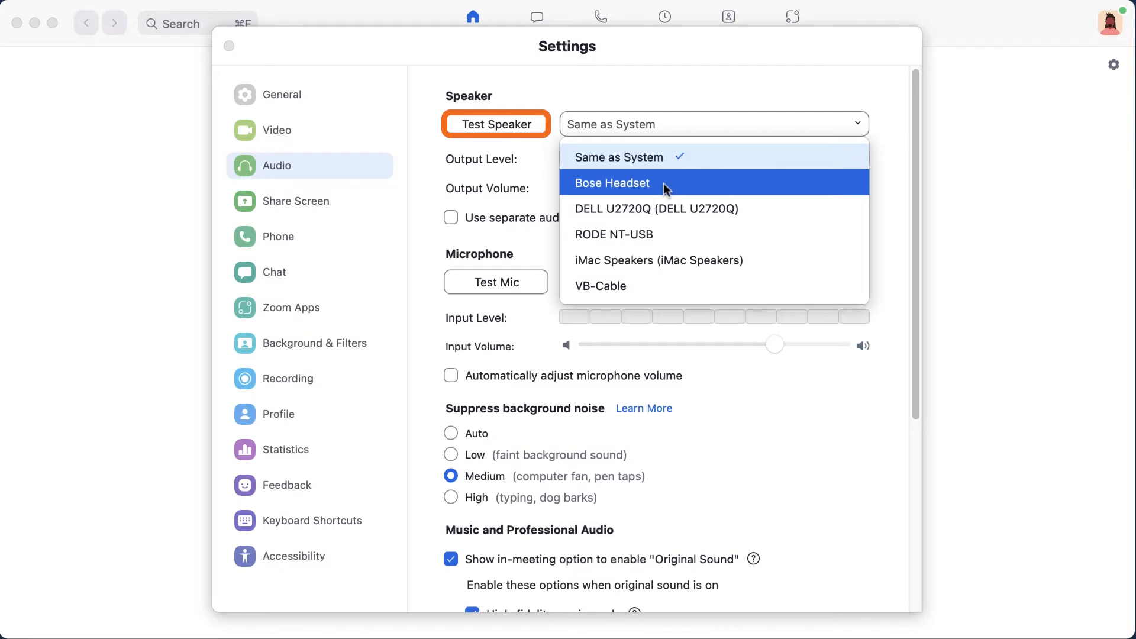
click(611, 183)
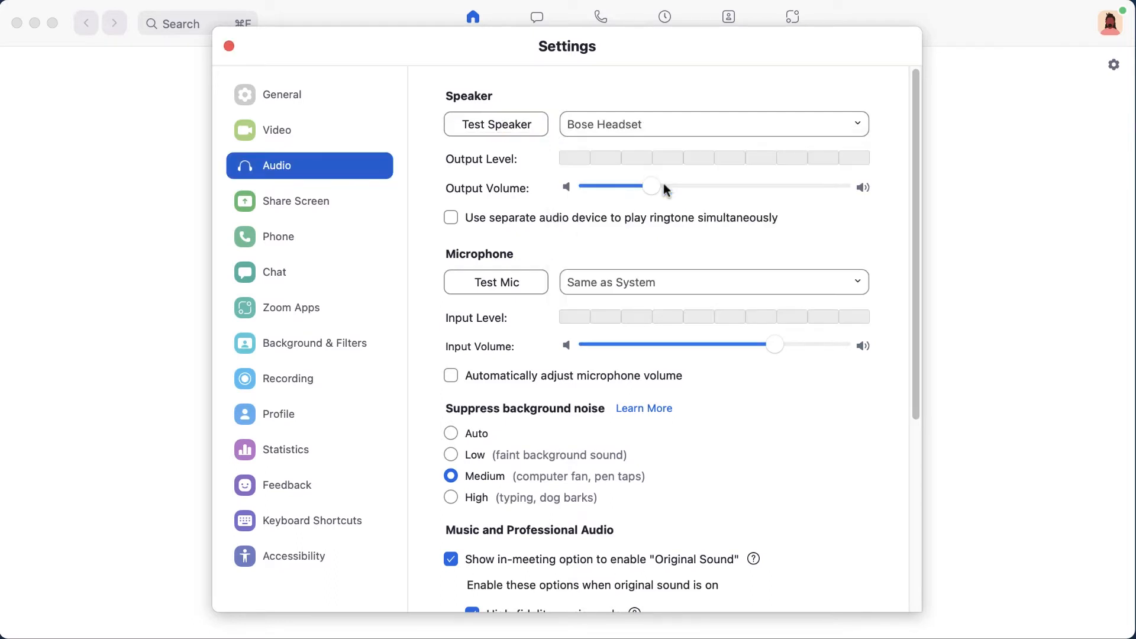
click(495, 124)
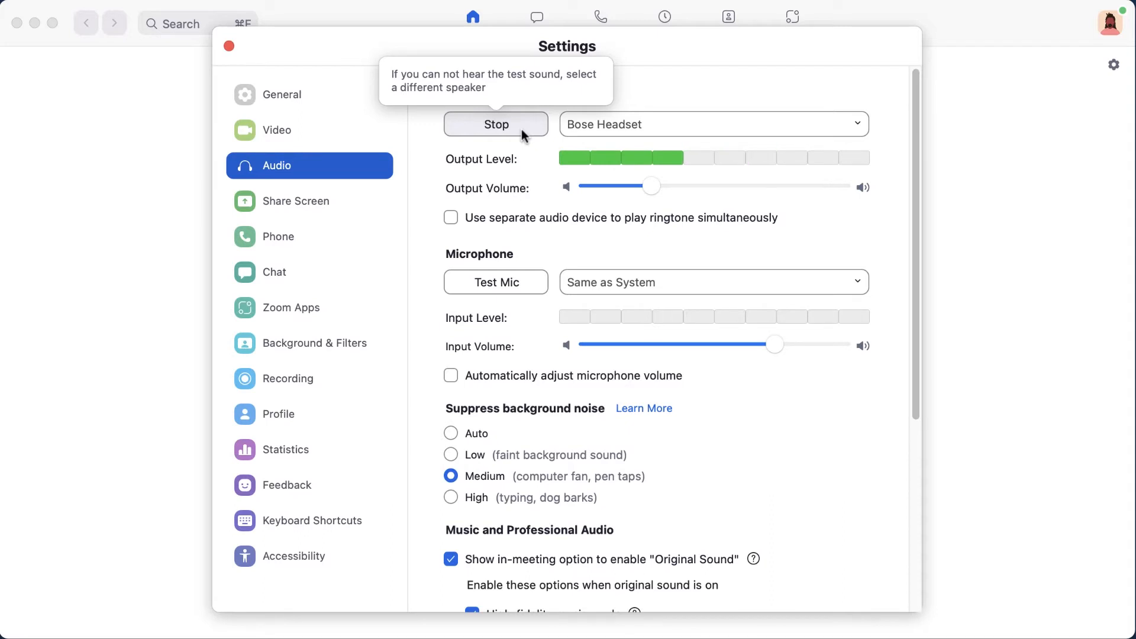
drag(650, 187, 650, 186)
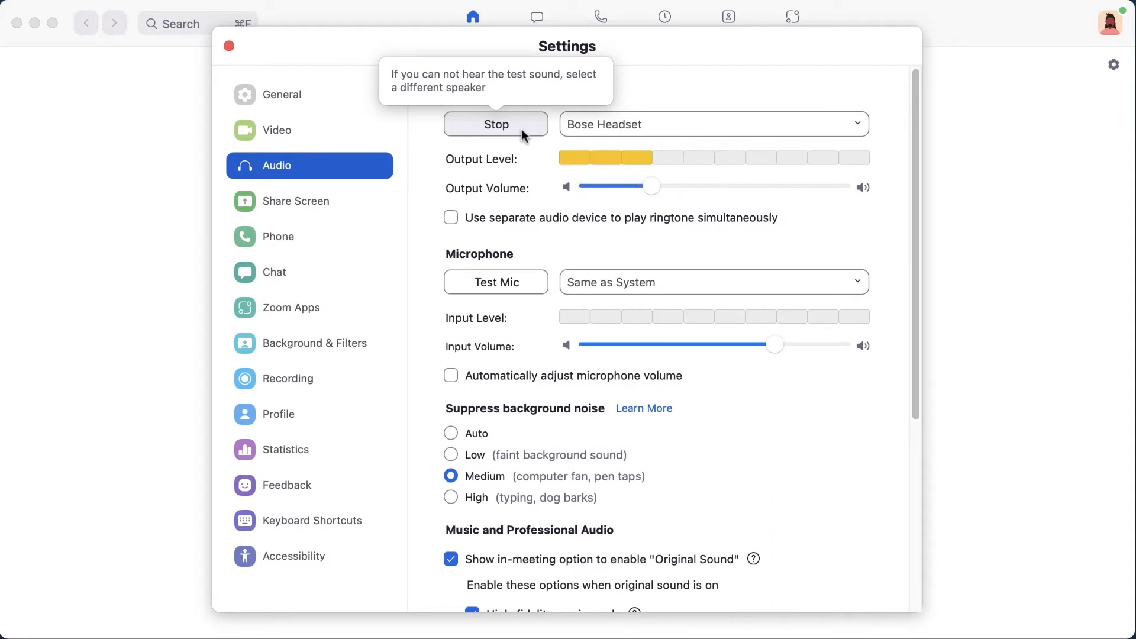
click(496, 123)
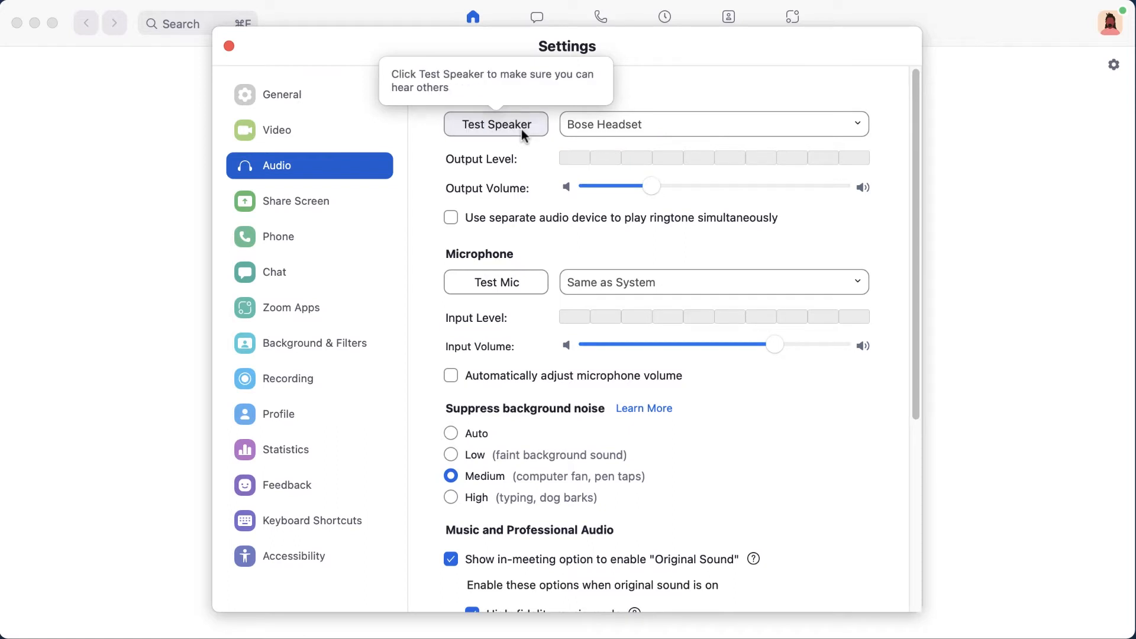
mouse_move(530, 152)
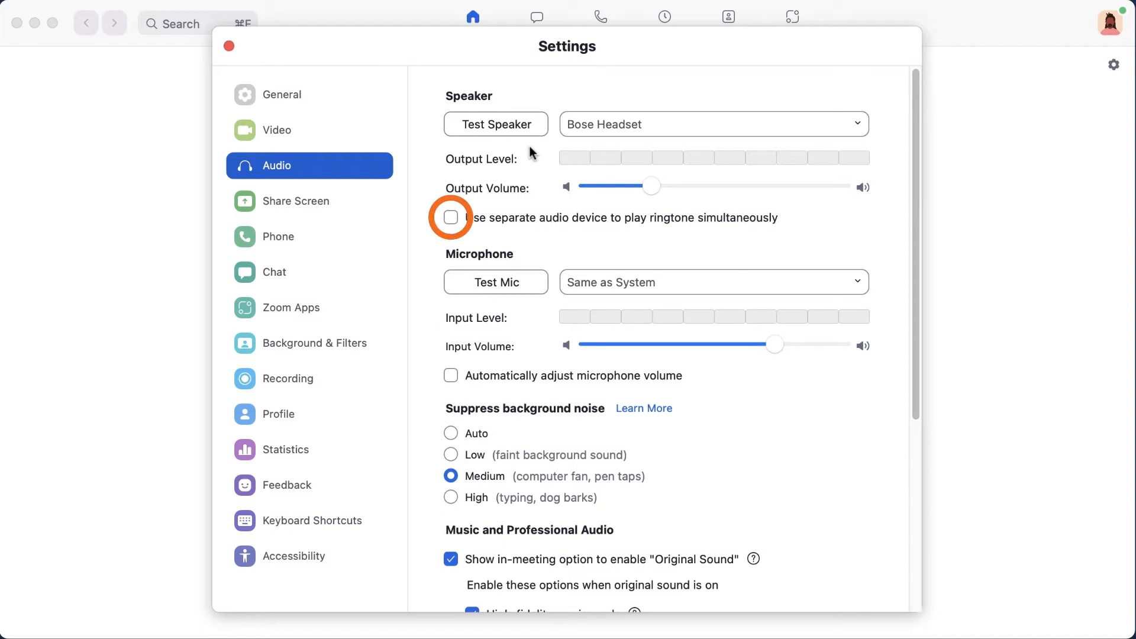
Step: Enable a separate ringtone device and set it to iMac Speakers
click(451, 217)
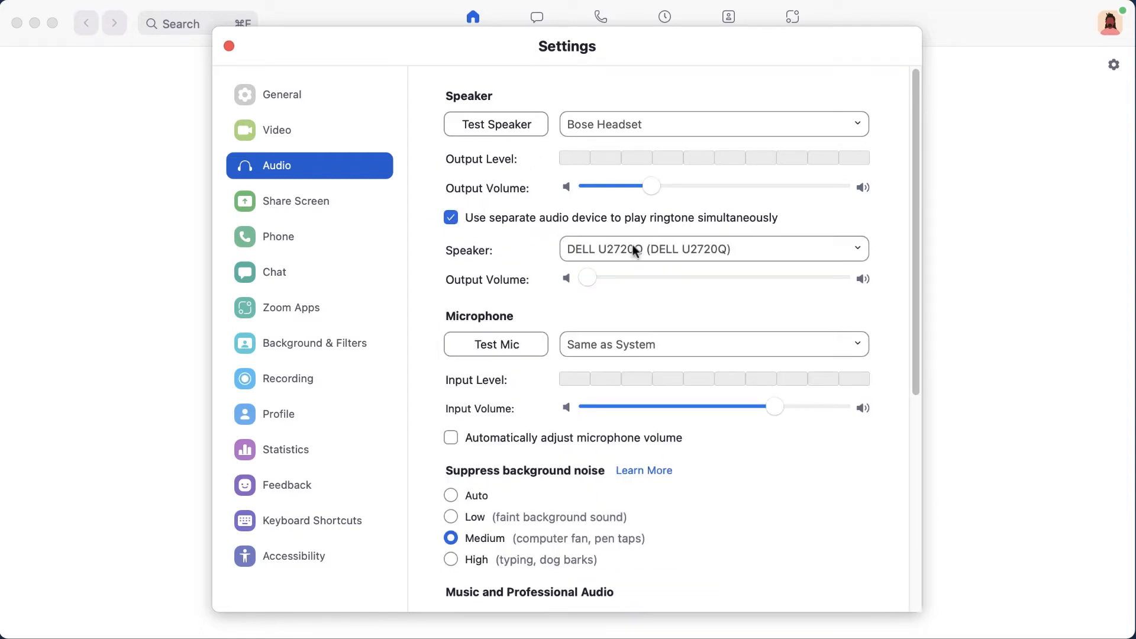
click(713, 249)
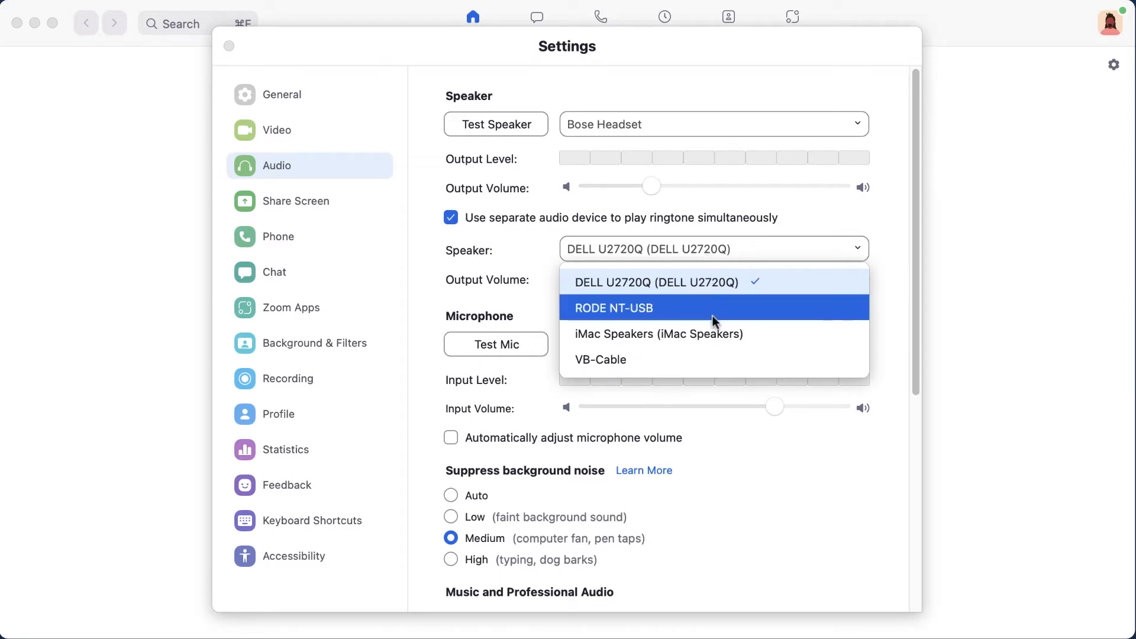
click(658, 333)
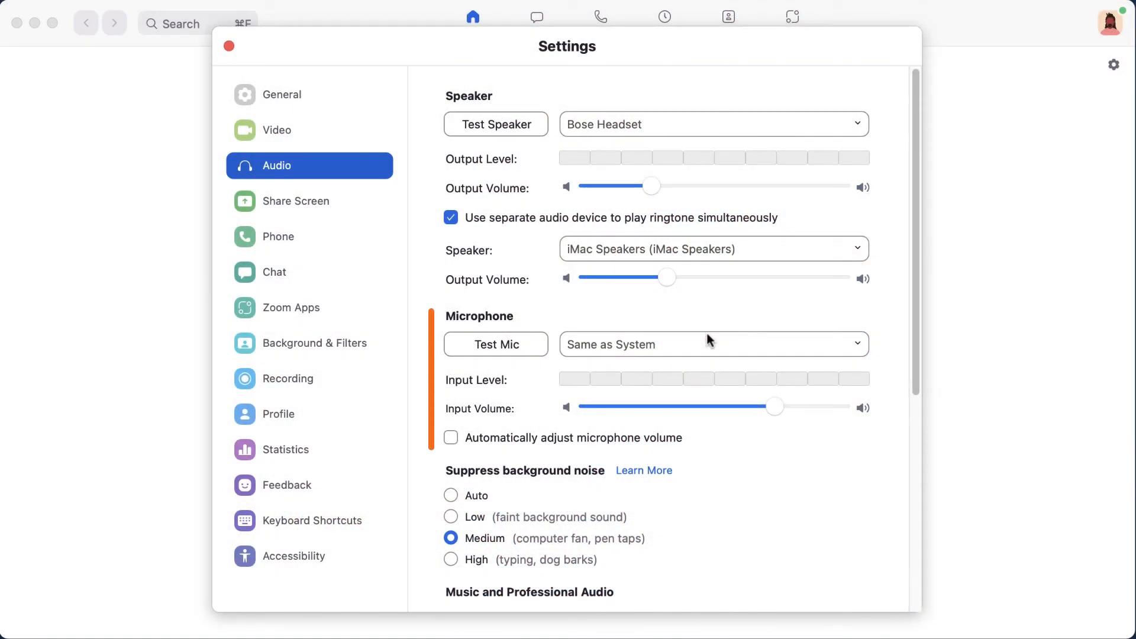
Step: Set the microphone to RODE NT-USB and run a mic test
click(712, 344)
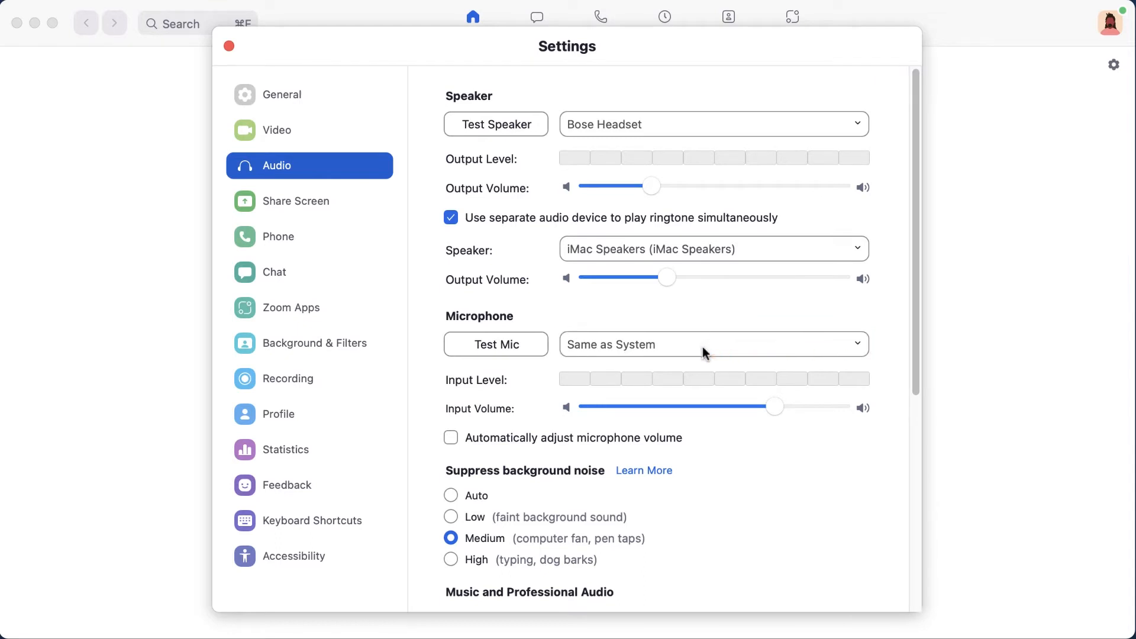
click(712, 343)
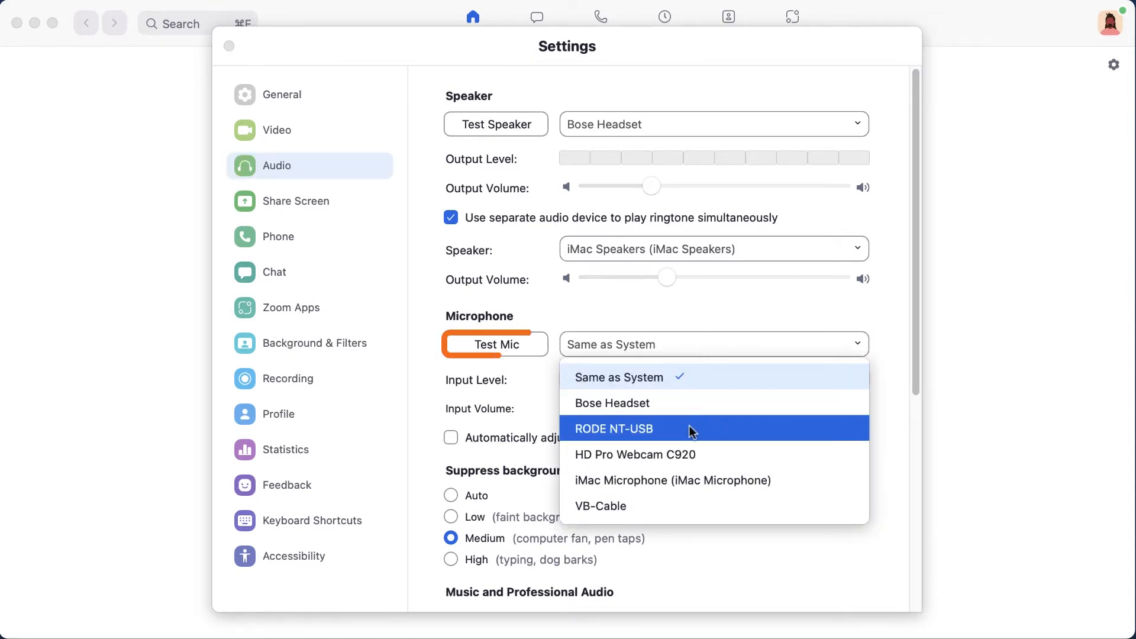
click(613, 429)
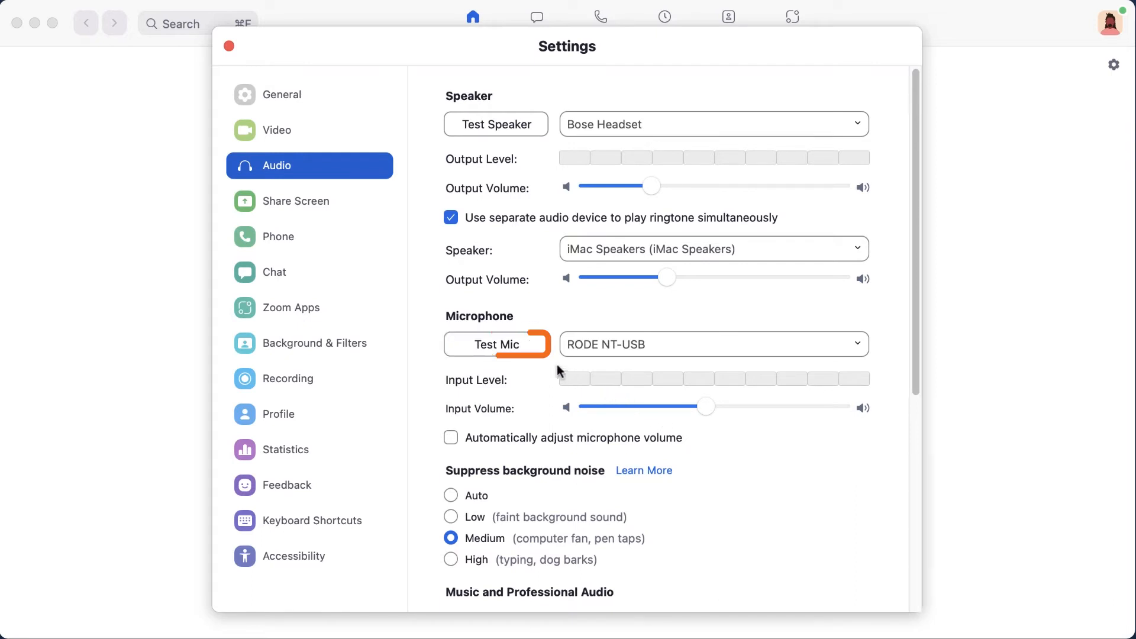
click(497, 344)
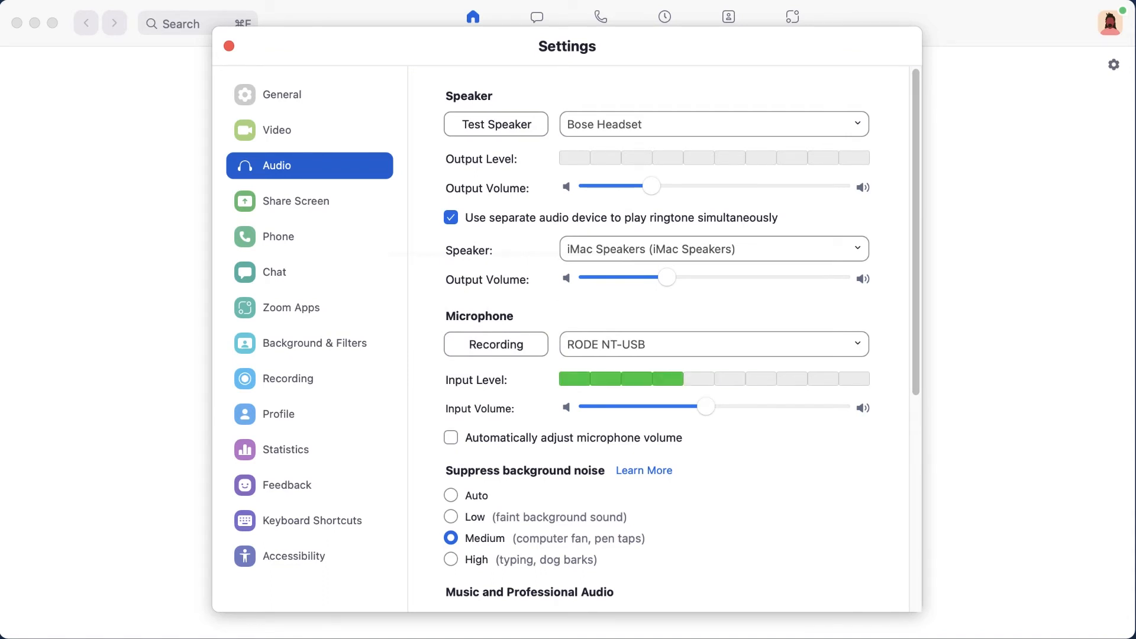
click(496, 343)
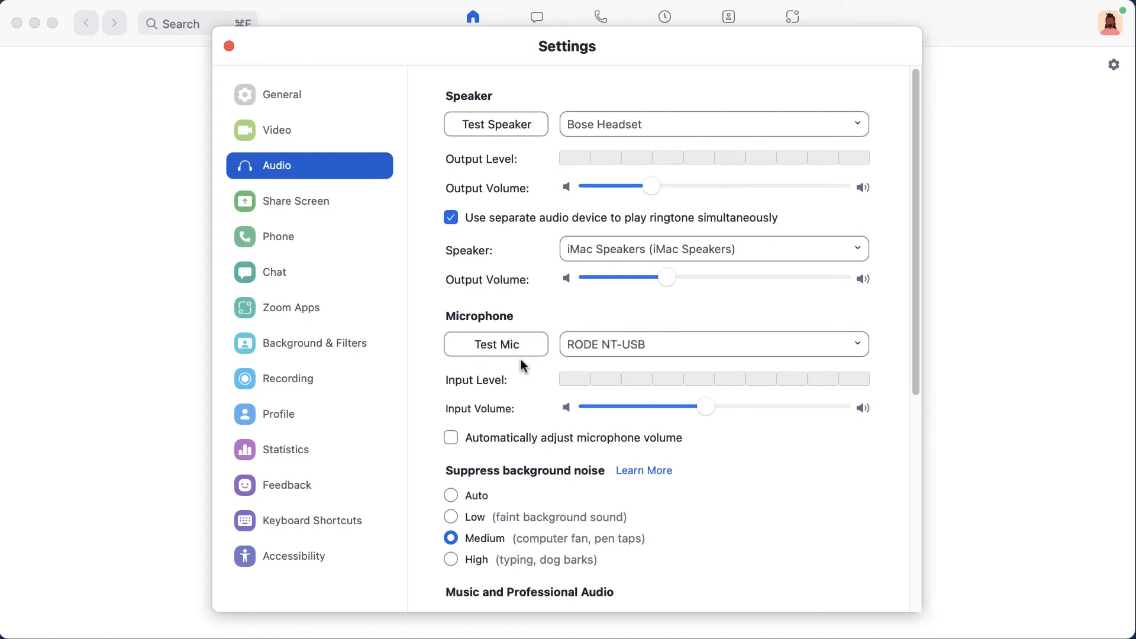
Step: Toggle automatic mic volume off again and set background noise suppression to High
click(450, 436)
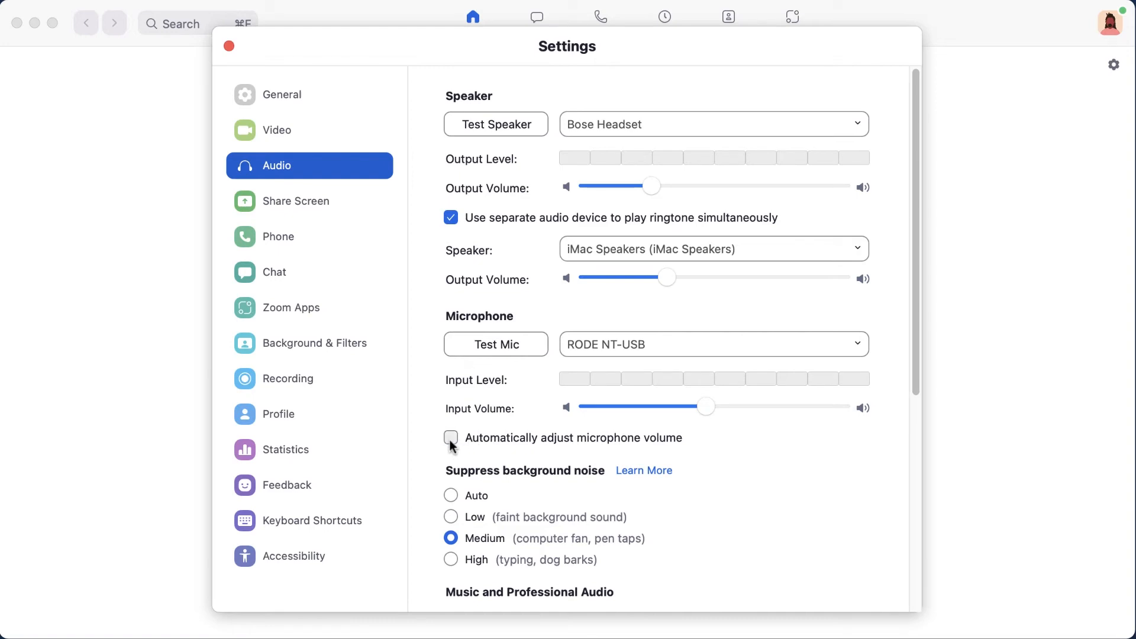
click(449, 437)
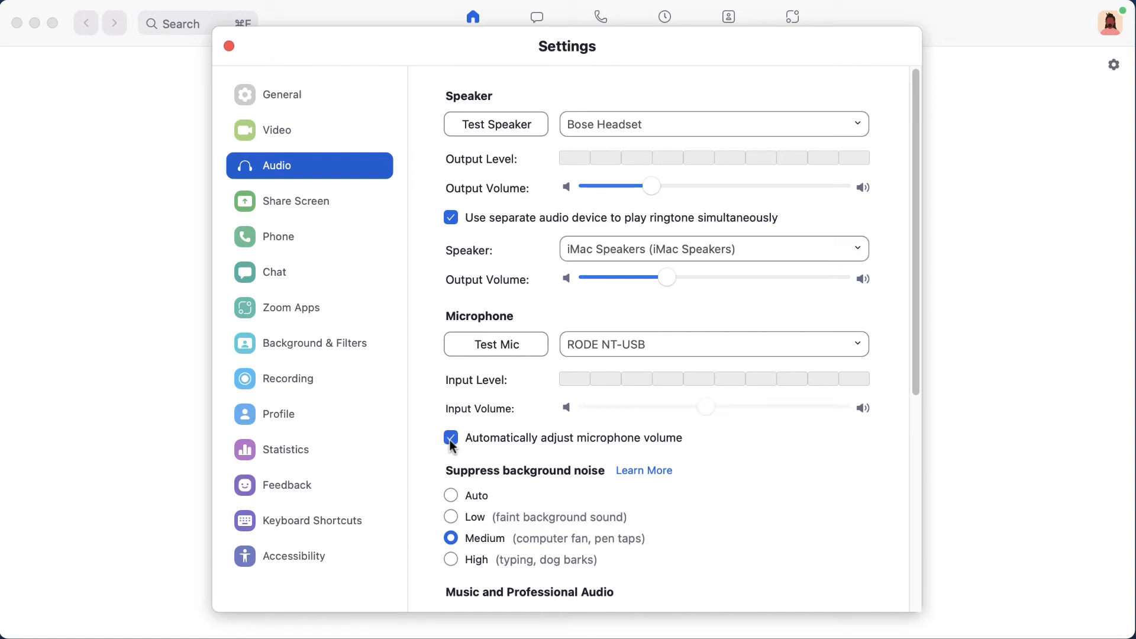
click(451, 438)
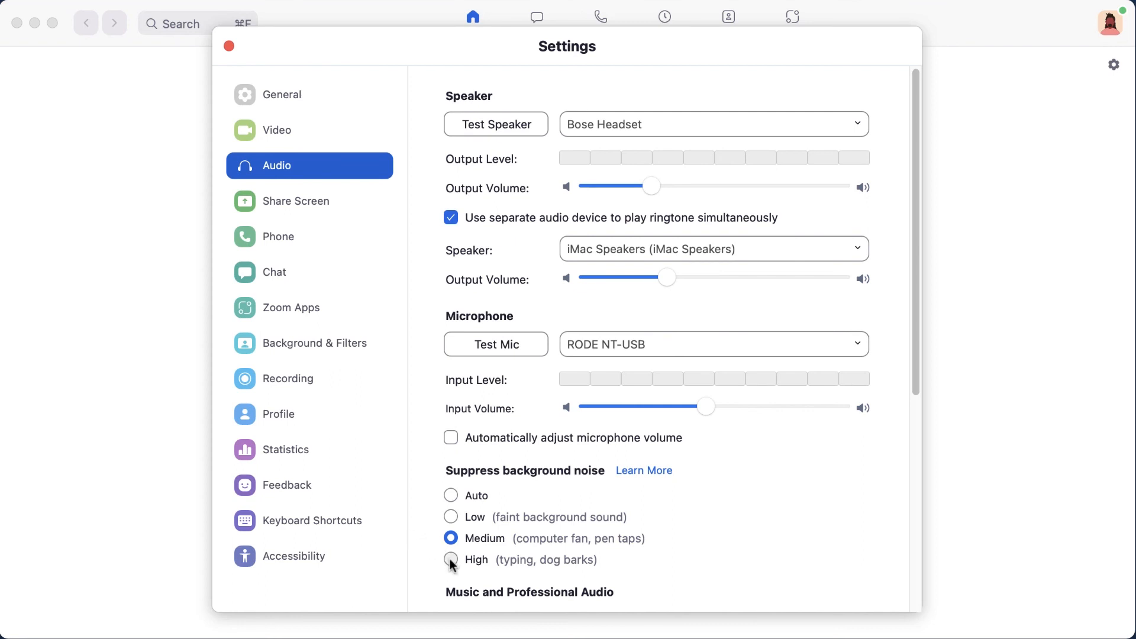
click(449, 559)
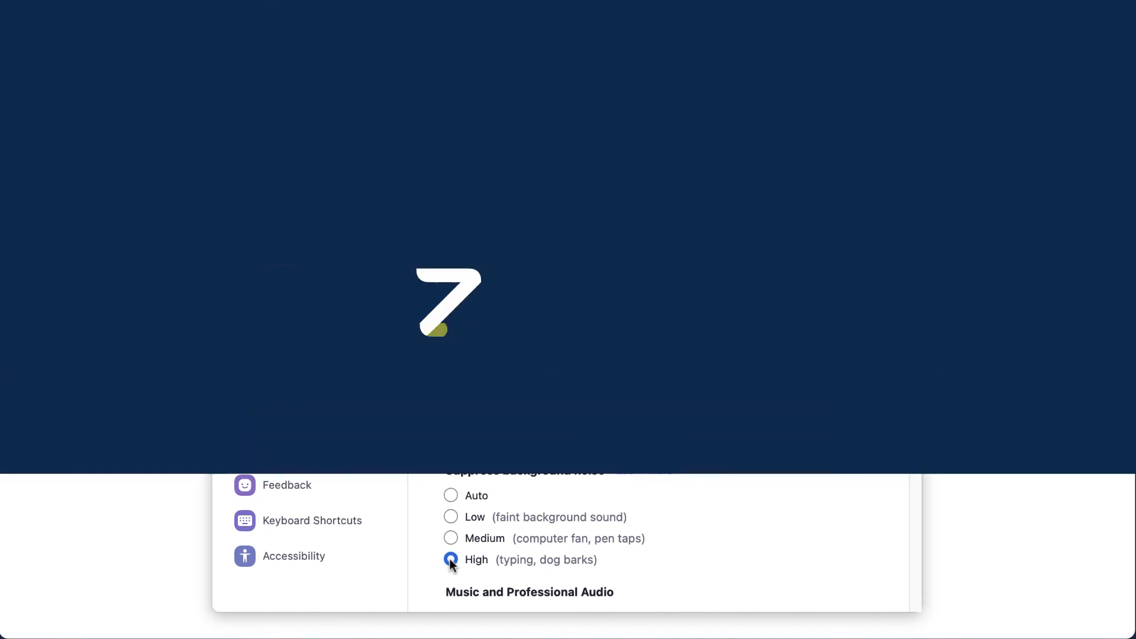